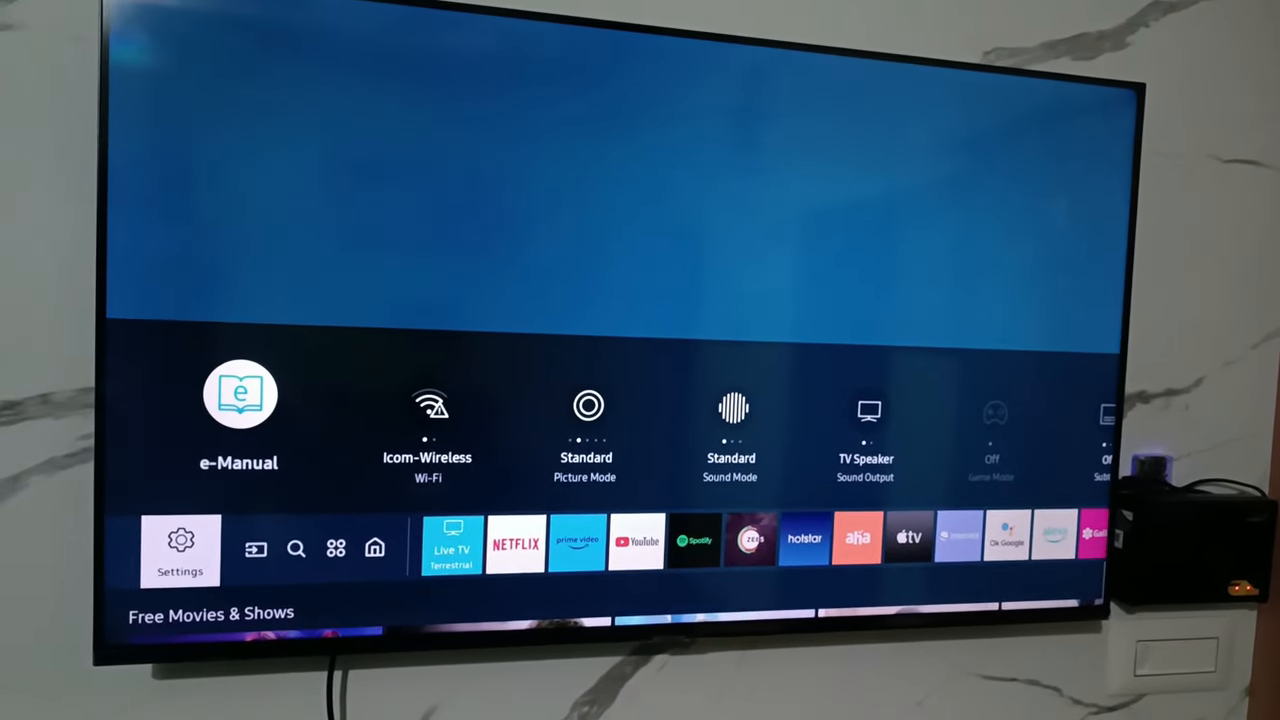
Step: Check the Icom-Wireless connection's Network Status, showing no Internet access
{"action": "left_click", "coordinate": [427, 410]}
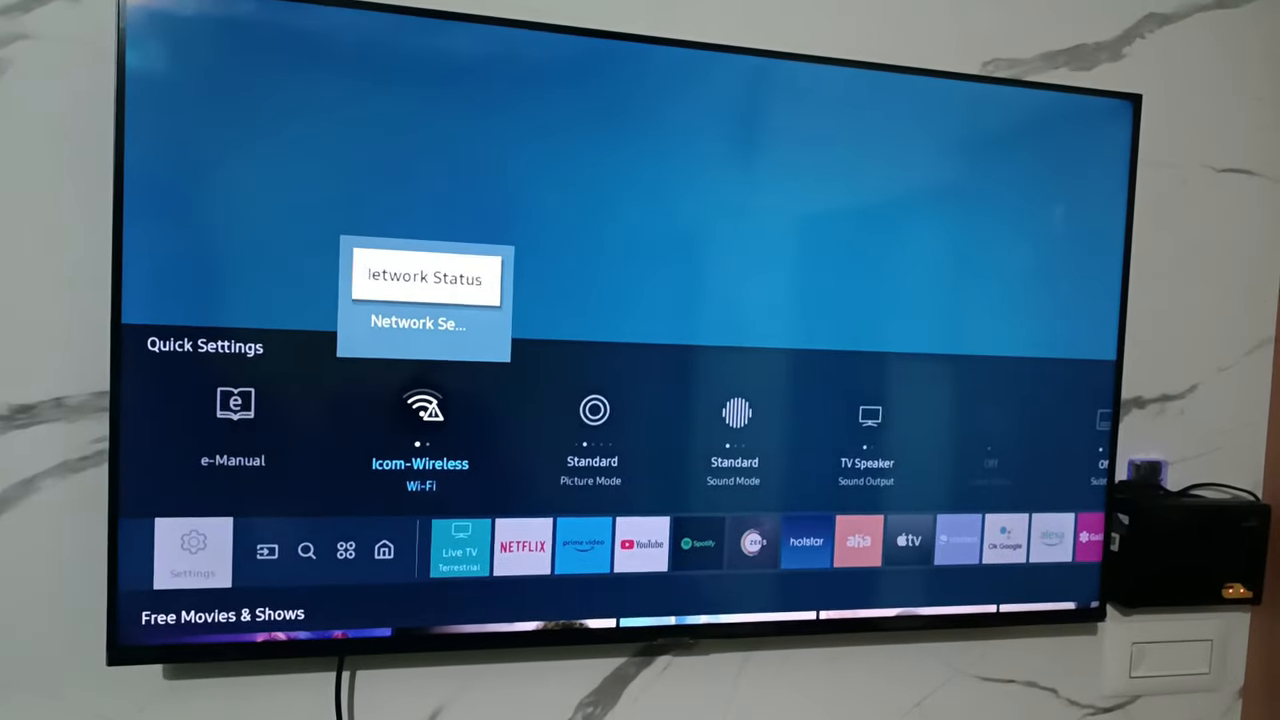
{"action": "left_click", "coordinate": [424, 277]}
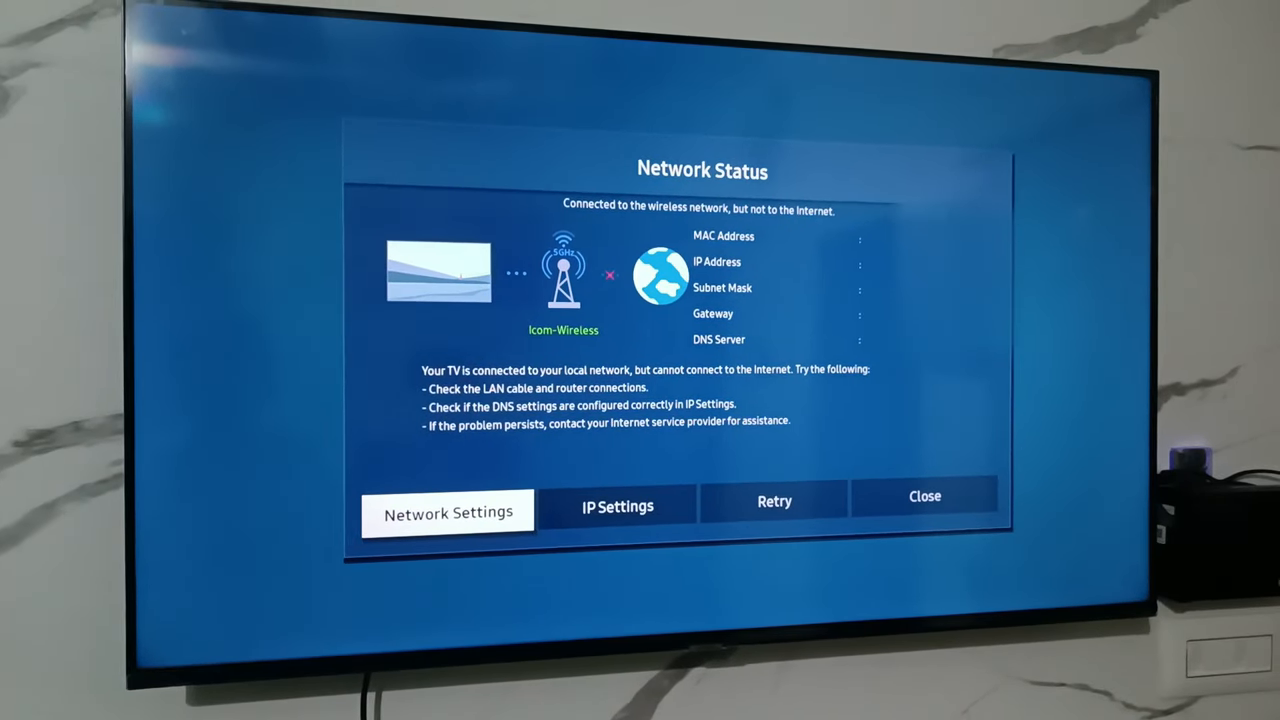
Step: Try Network Settings with wireless type, then return to the full Settings menu
{"action": "left_click", "coordinate": [447, 512]}
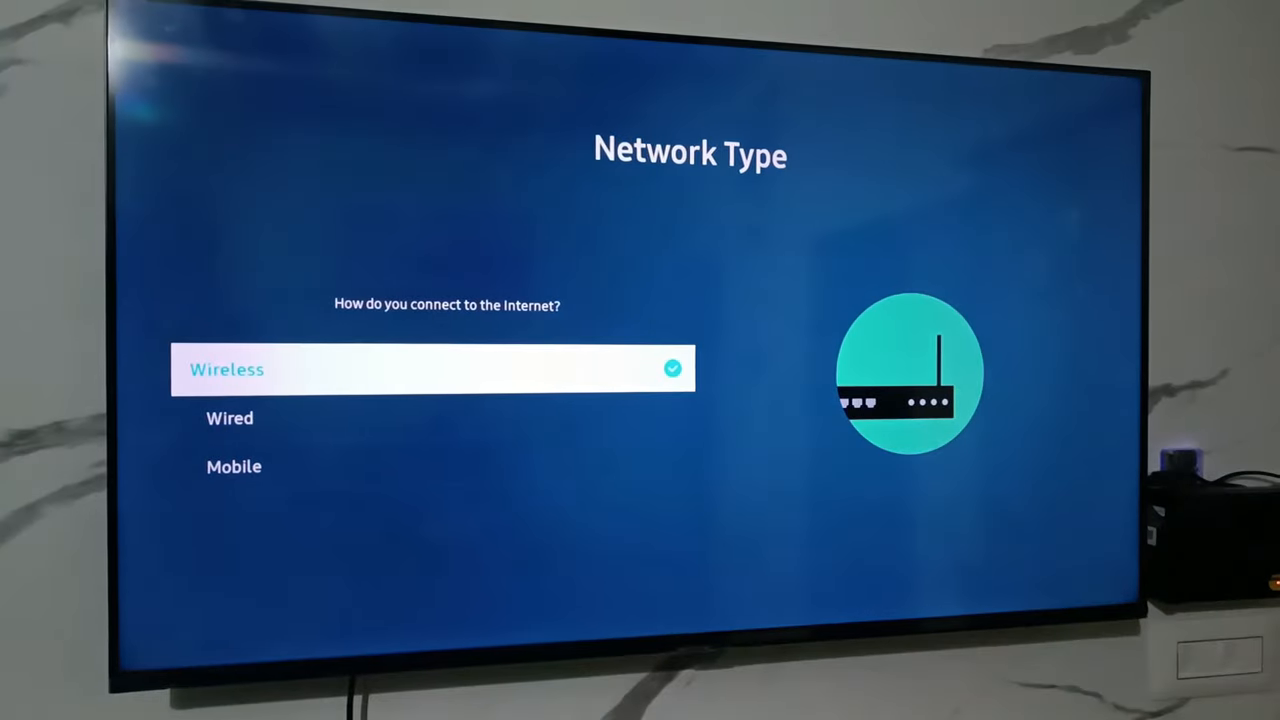
{"action": "left_click", "coordinate": [230, 418]}
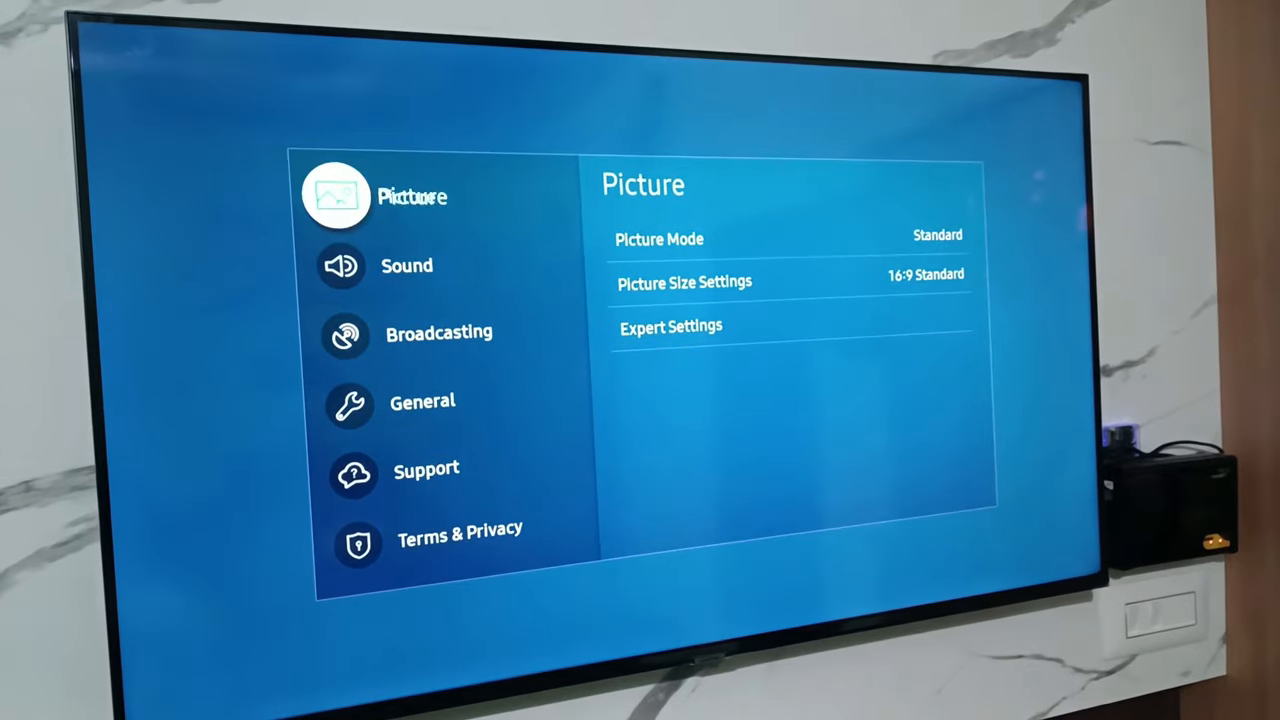
Step: Navigate to General > Network and select Reset Network
{"action": "left_click", "coordinate": [407, 265]}
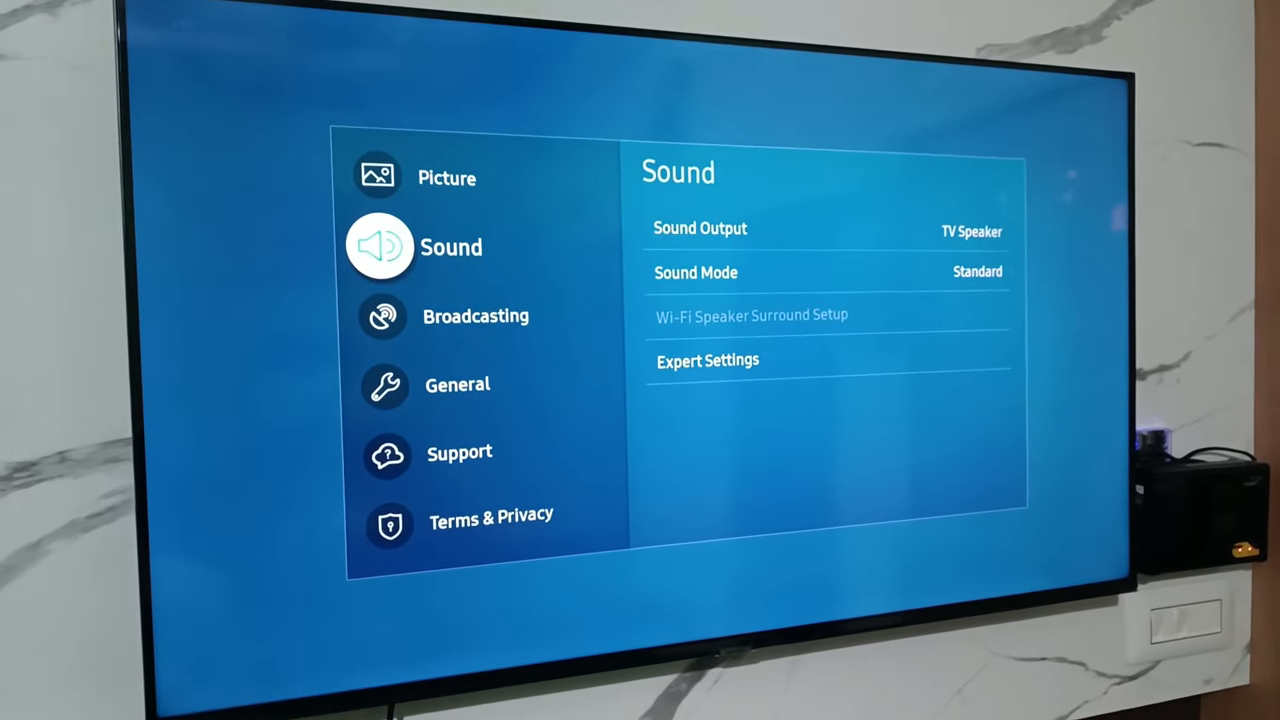
{"action": "left_click", "coordinate": [457, 385]}
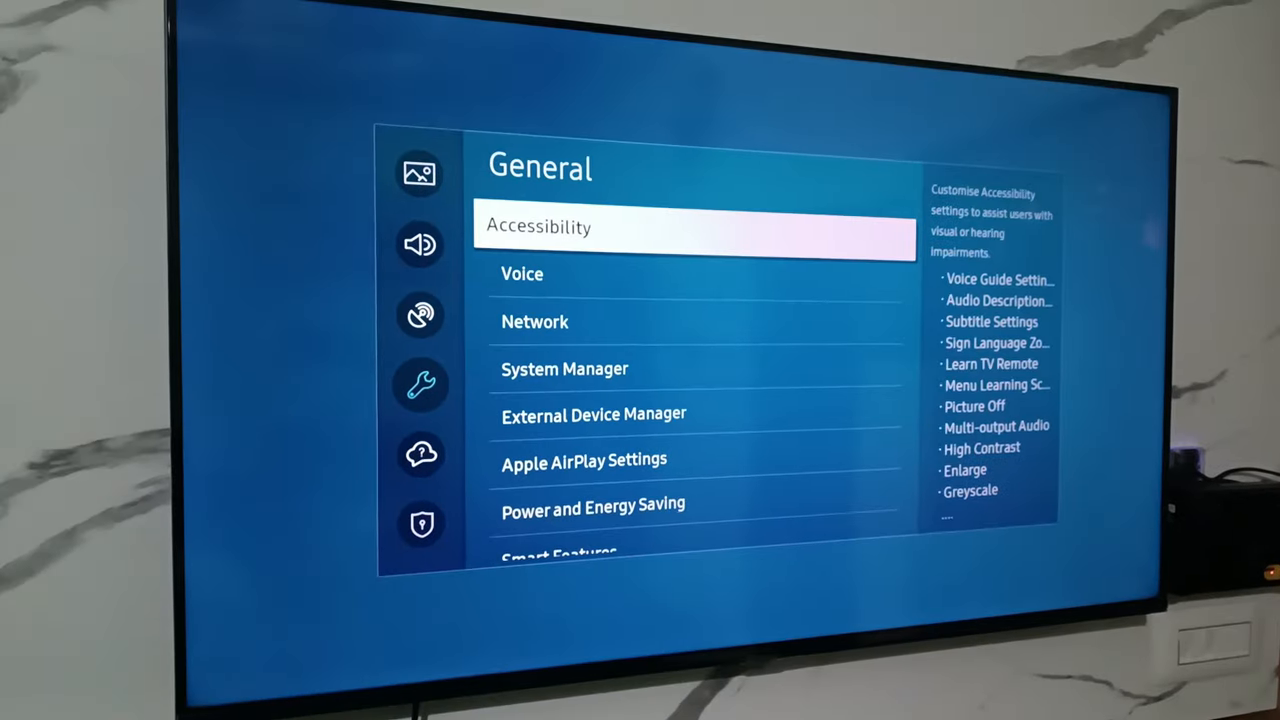
{"action": "left_click", "coordinate": [535, 321]}
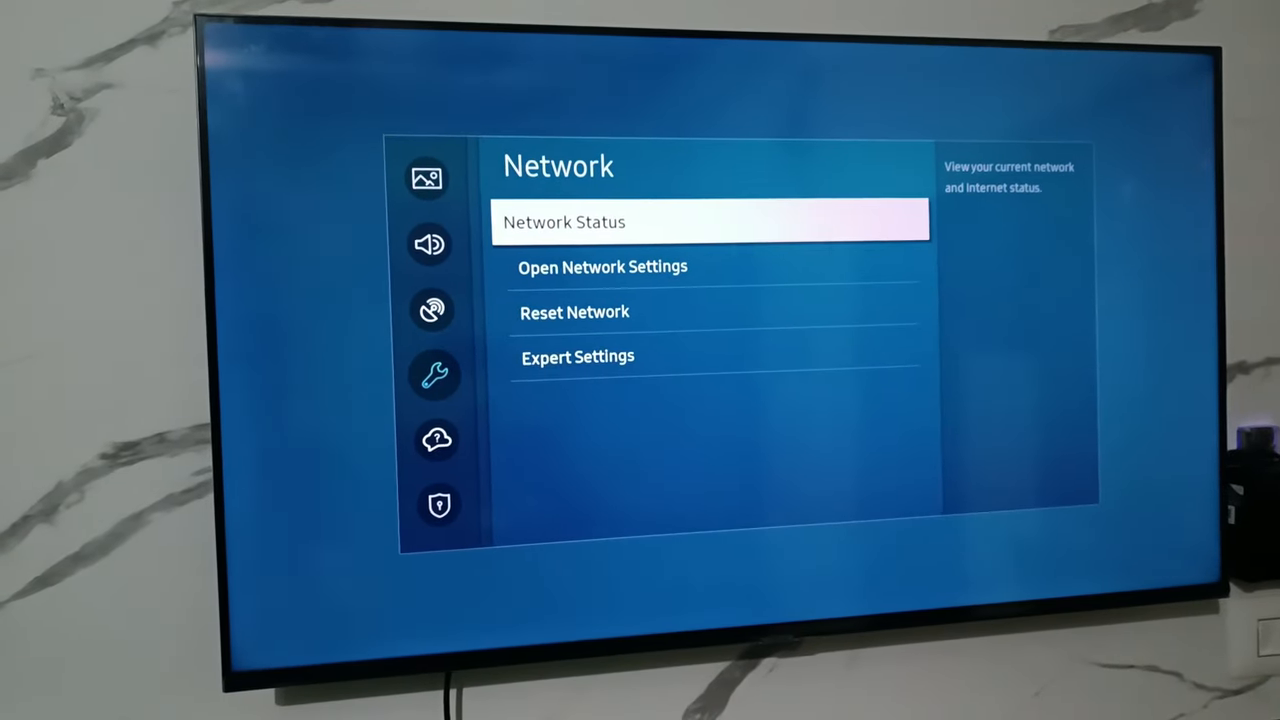
{"action": "key", "text": "Down"}
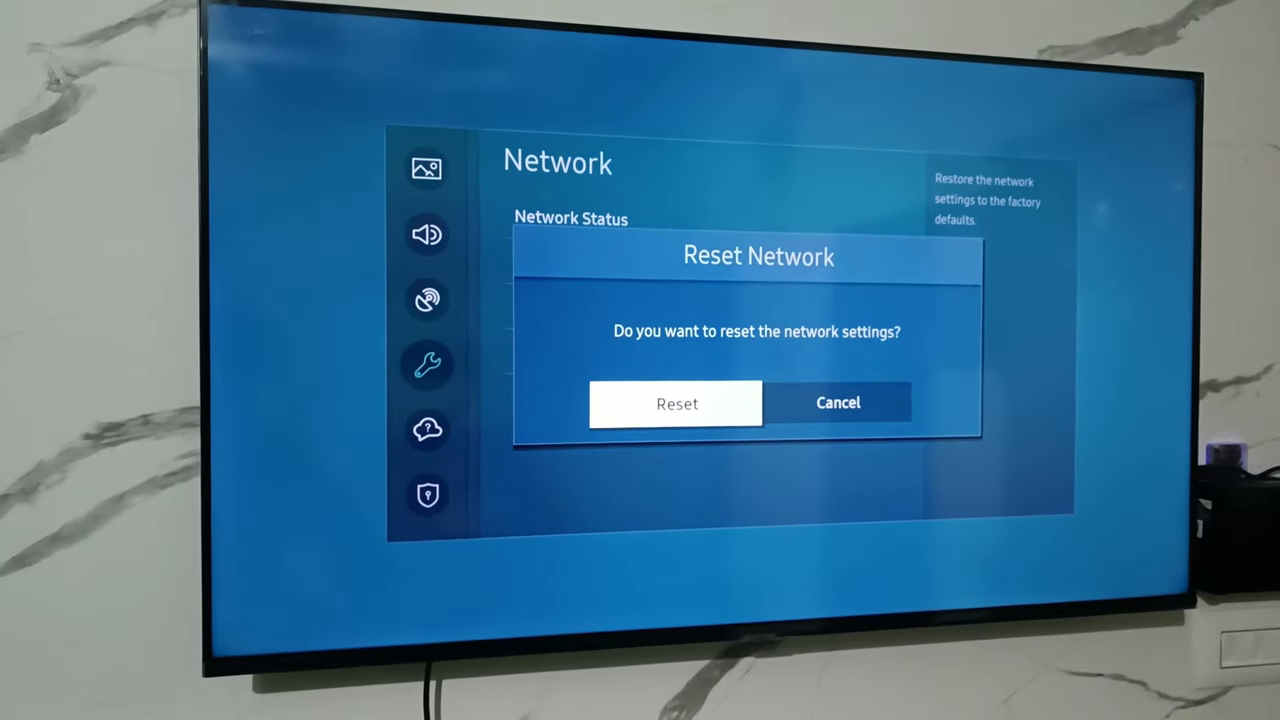
Step: Confirm Reset in the Reset Network dialog and close the notice
{"action": "left_click", "coordinate": [677, 403]}
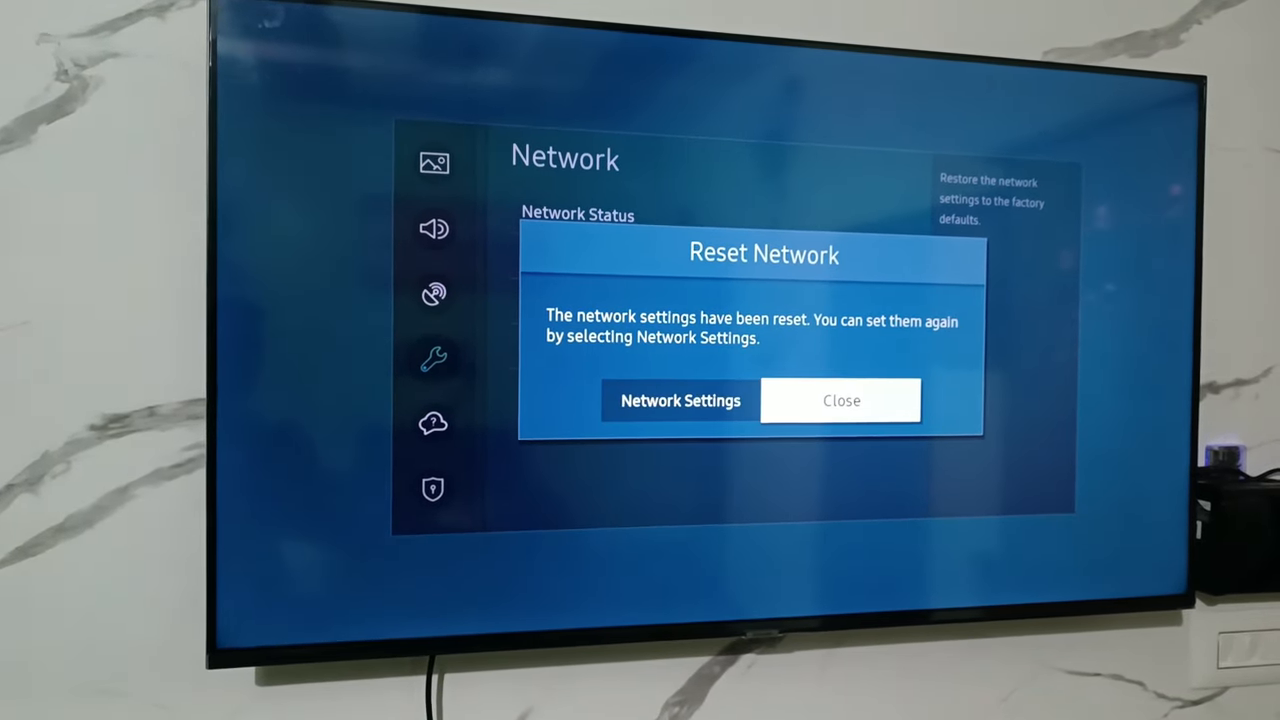
{"action": "left_click", "coordinate": [841, 400]}
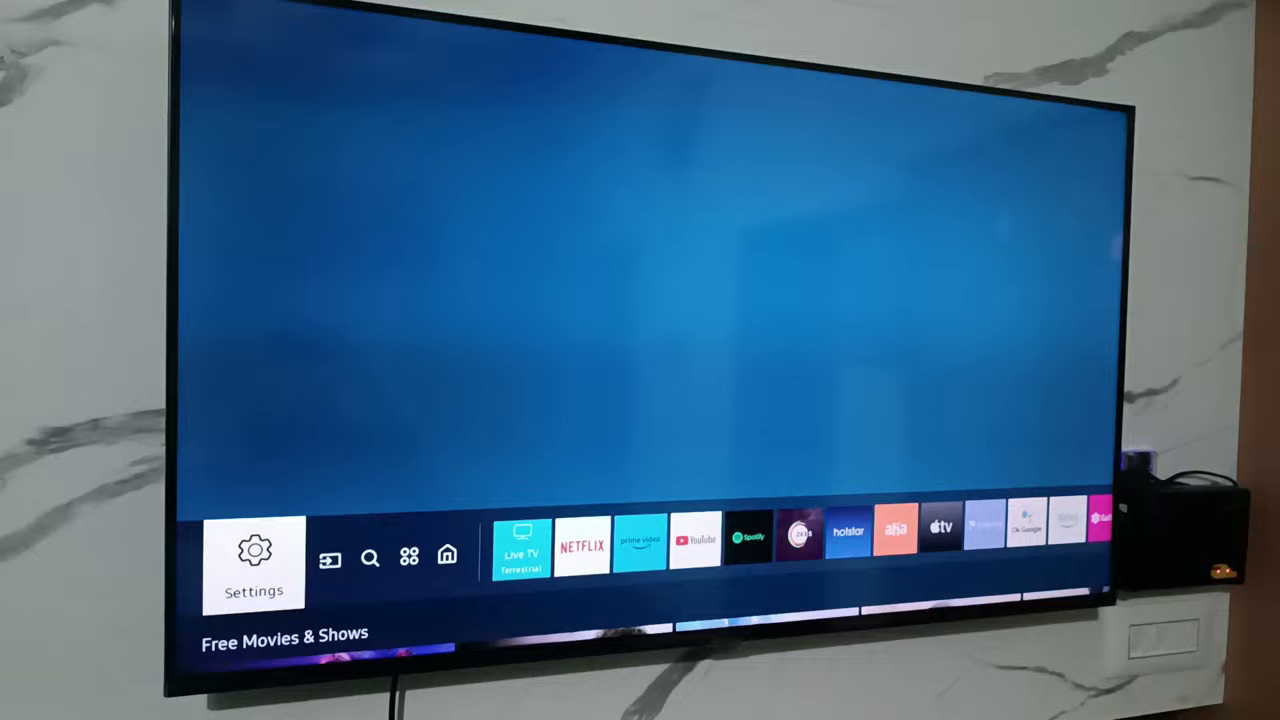
Step: Select Icom-Wireless in Network Settings, enter its password, and submit with Done
{"action": "left_click", "coordinate": [255, 557]}
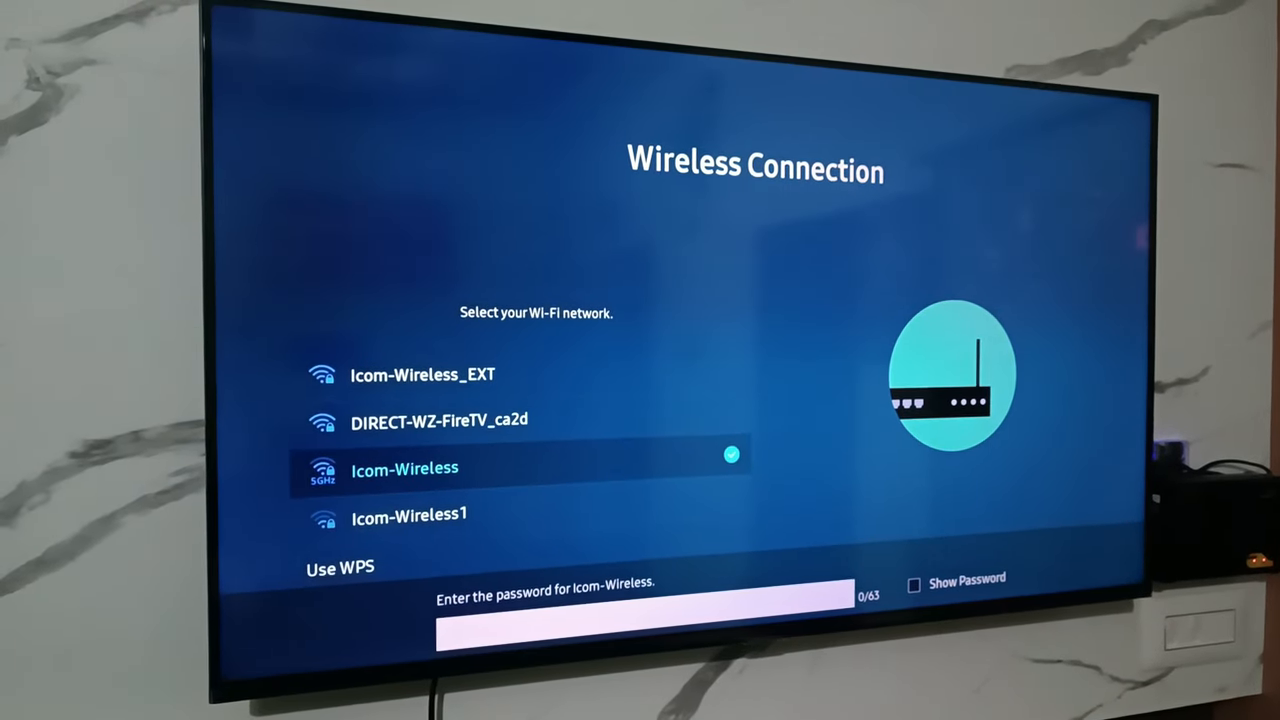
{"action": "left_click", "coordinate": [798, 529]}
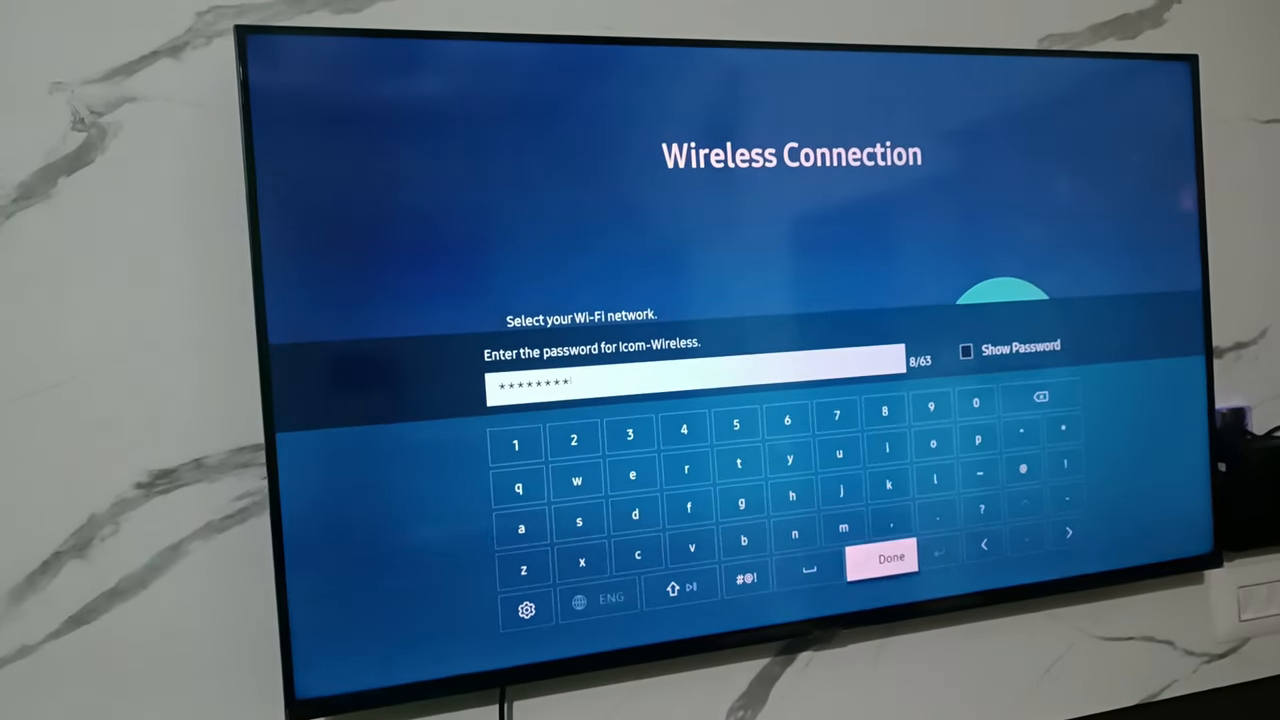
{"action": "left_click", "coordinate": [889, 557]}
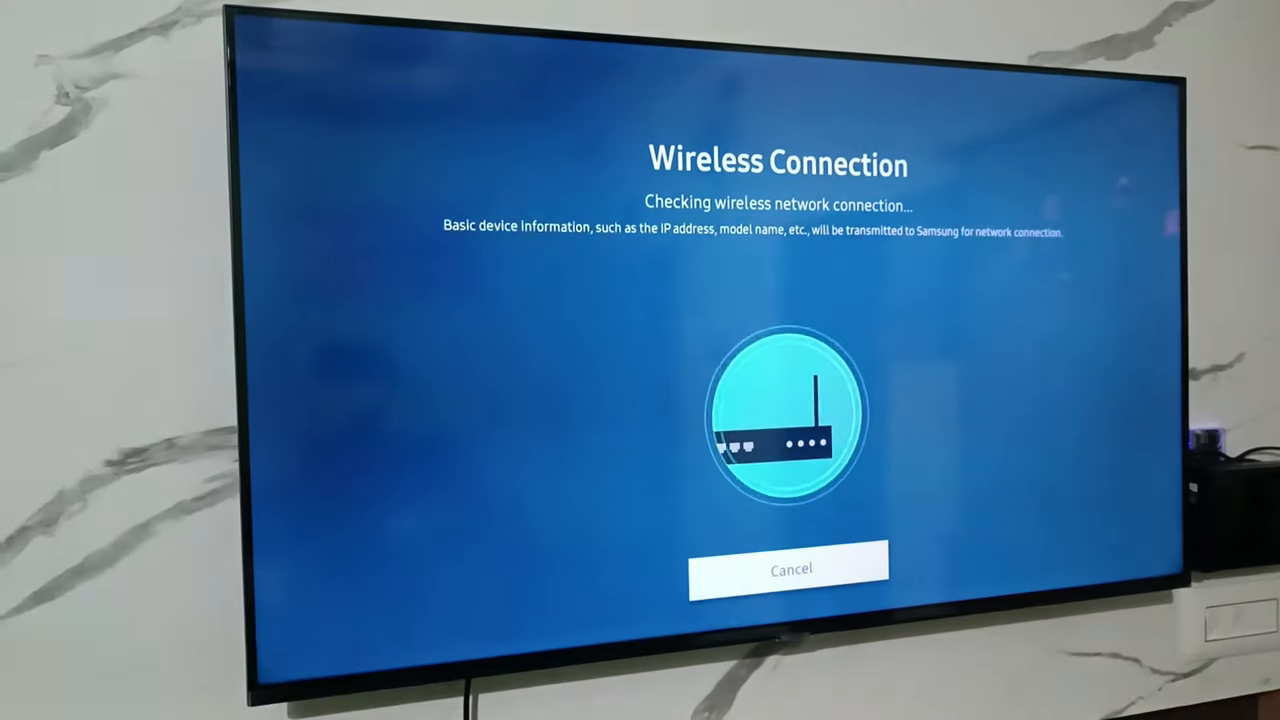